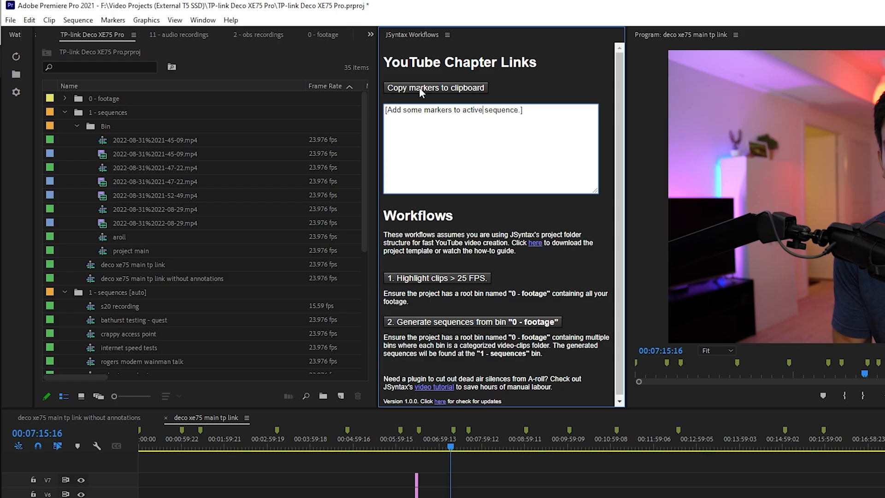
- Play the B Word live session video in Chrome as the long-video example
left_click(434, 88)
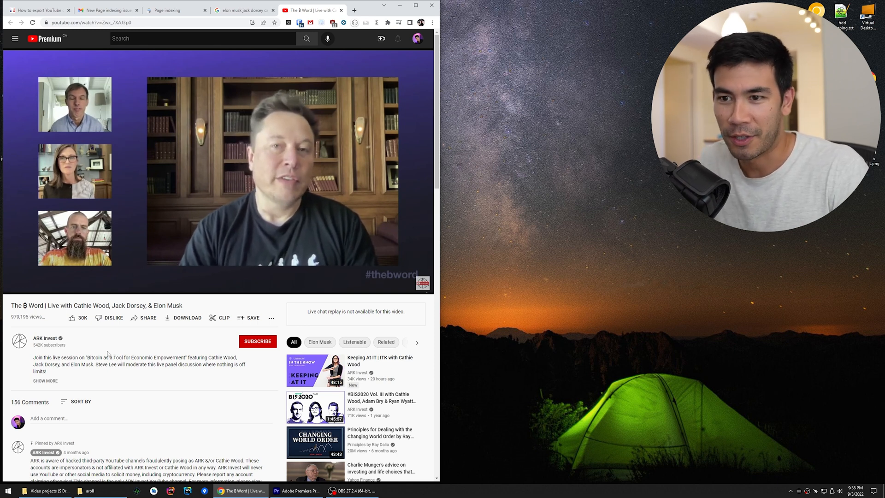
mouse_move(114, 276)
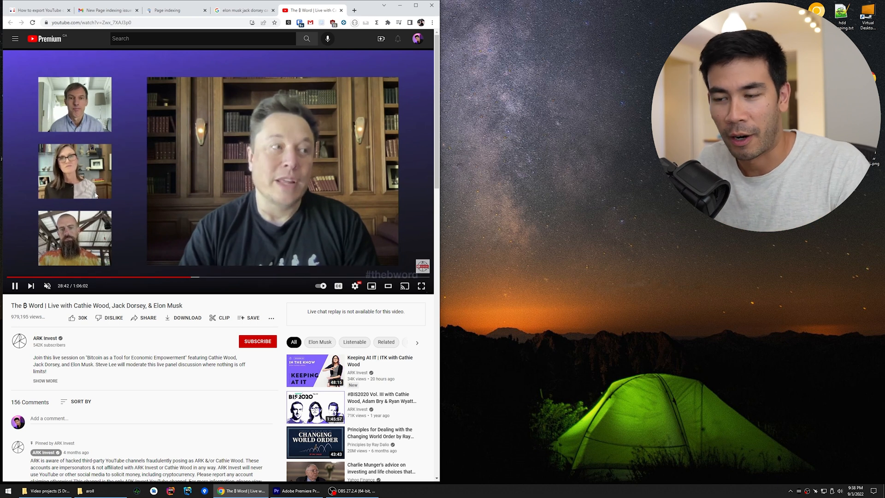
left_click(320, 277)
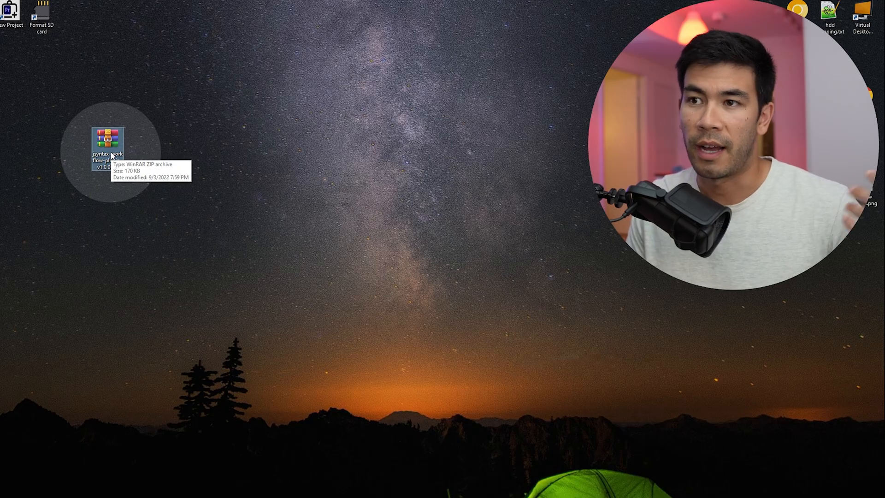
- Extract the JSyntax workflow zip from its right-click menu to a desktop folder
right_click(111, 137)
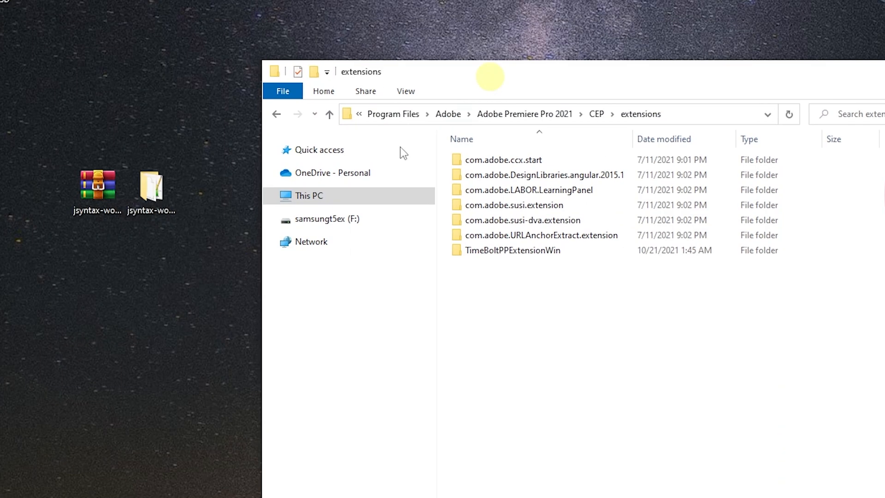
left_click(151, 186)
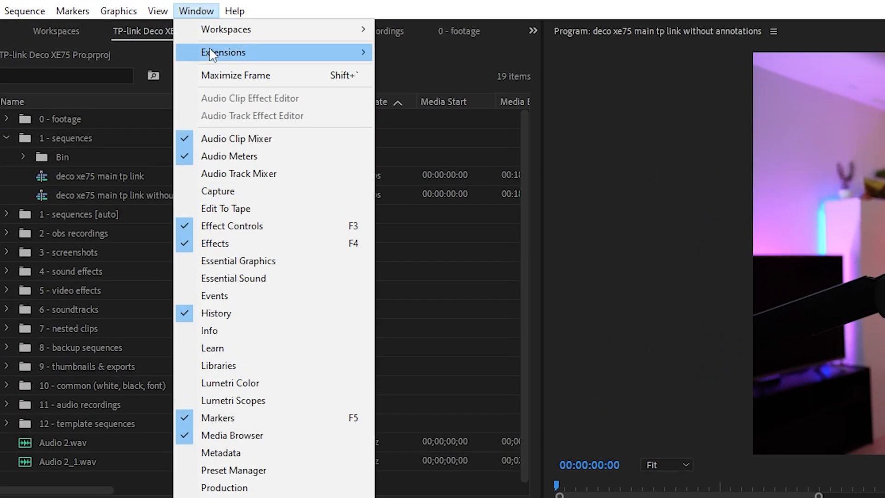
mouse_move(223, 52)
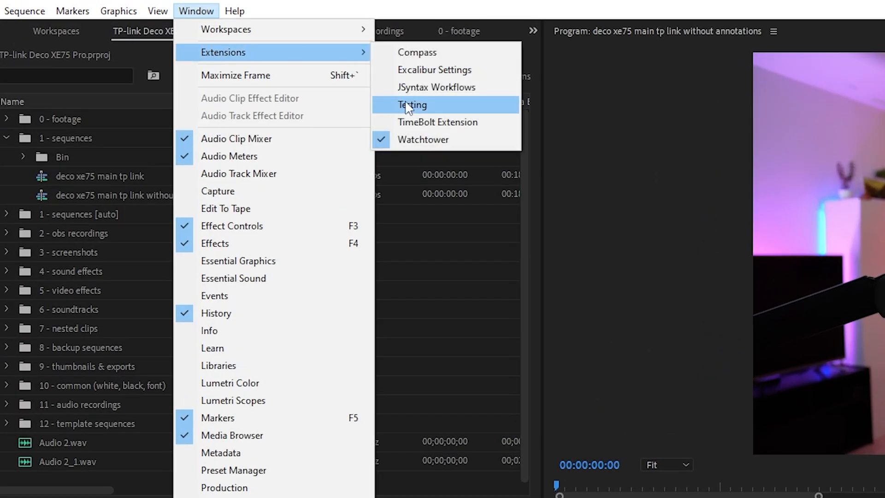
mouse_move(418, 91)
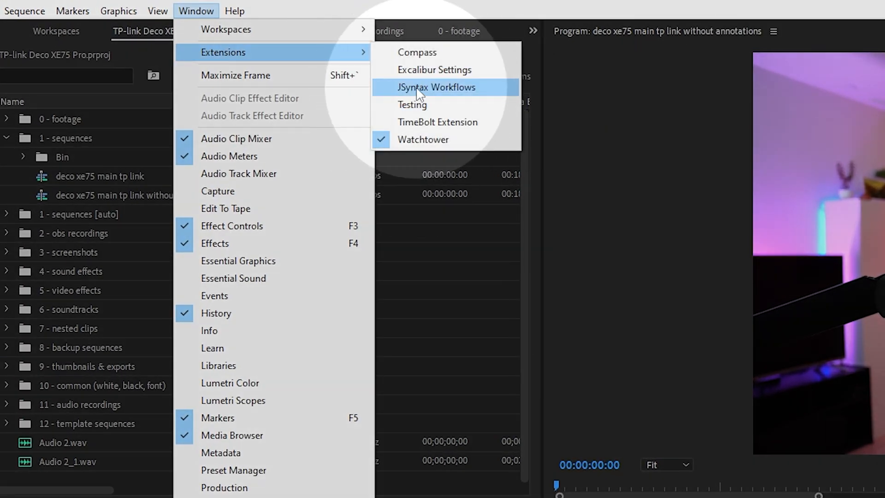
- Show the JSyntax Workflows panel and select everything for a test marker
left_click(436, 87)
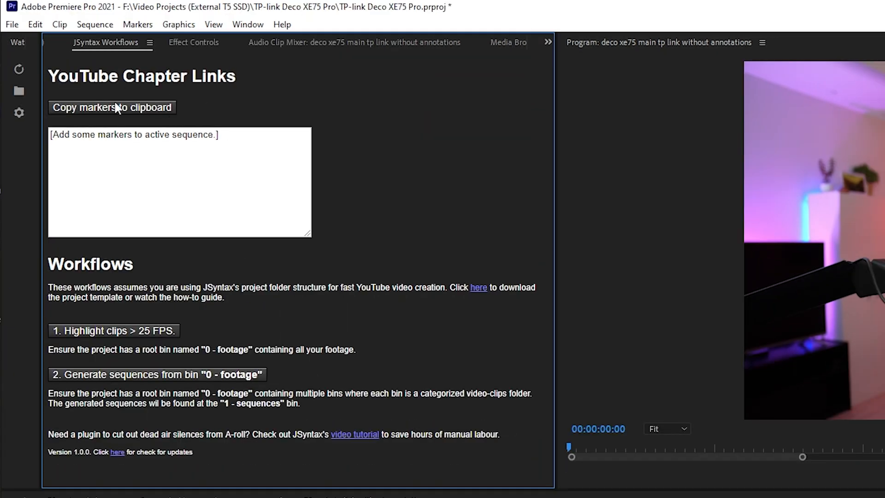
mouse_move(146, 273)
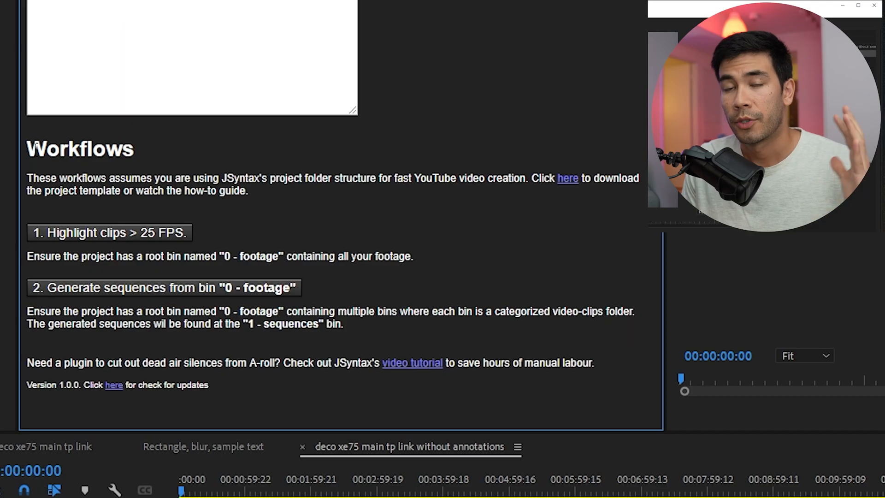
key("ctrl+a")
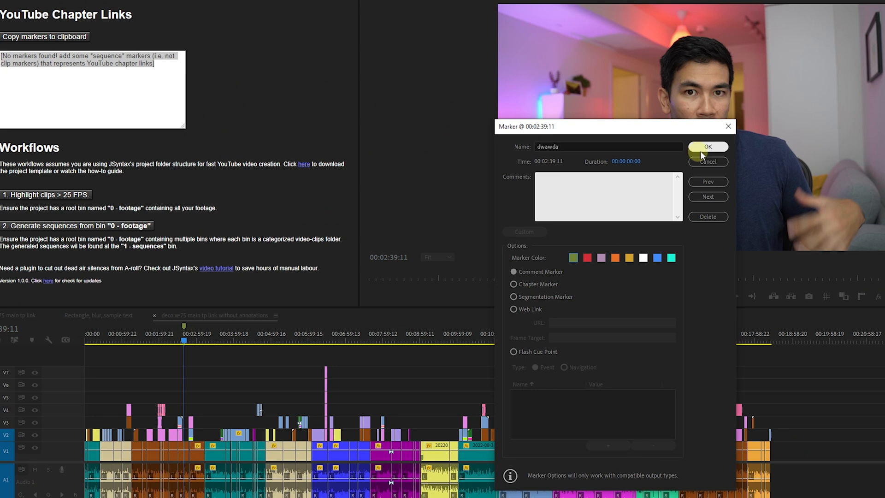
- Confirm the test marker, then name the 00:00:00:00 marker 'This is my chapter lin...'
left_click(708, 147)
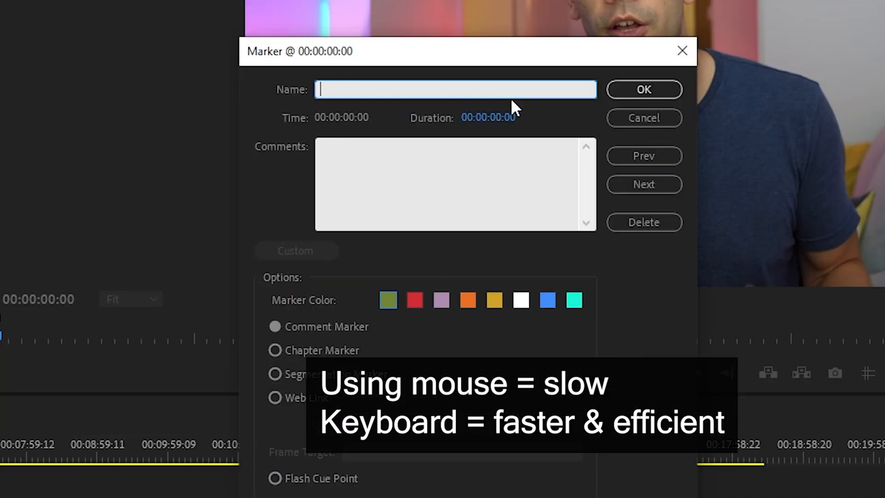
type("This is my ch")
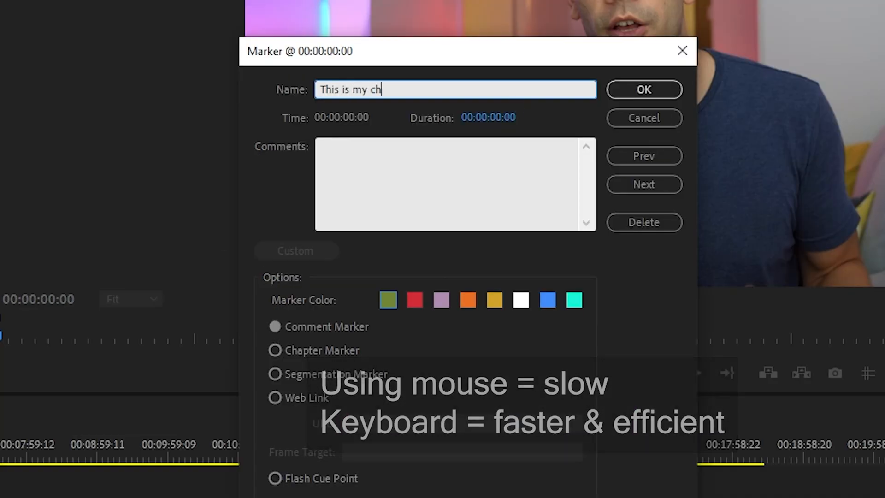
type("apter lin")
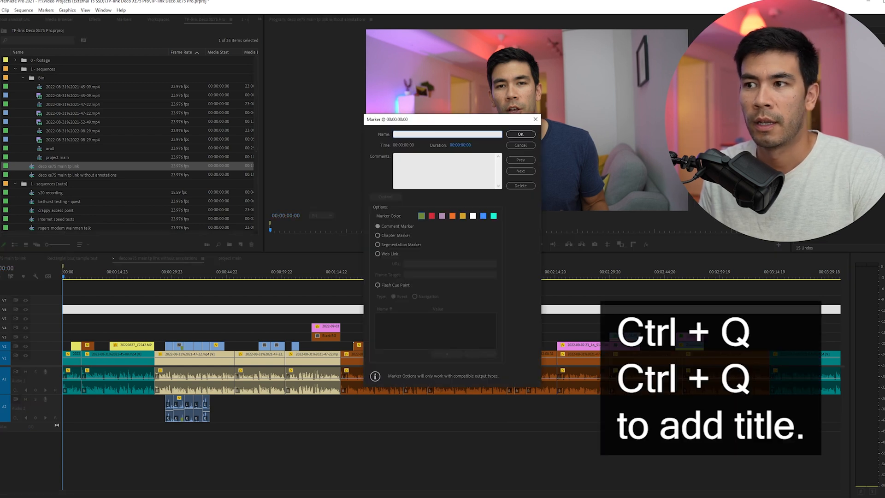
- Name the first marker 'Intro to wifi dead spot' and bring up clip label colours
type("Intro to")
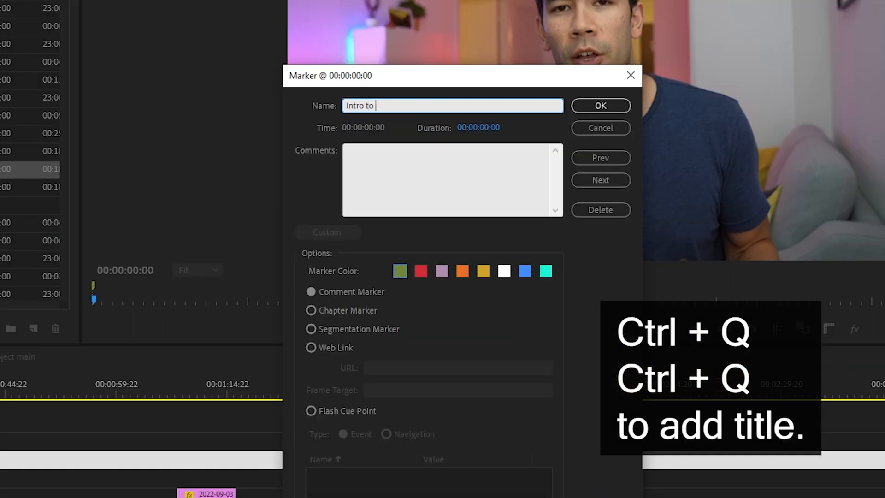
type("wifi dead spot")
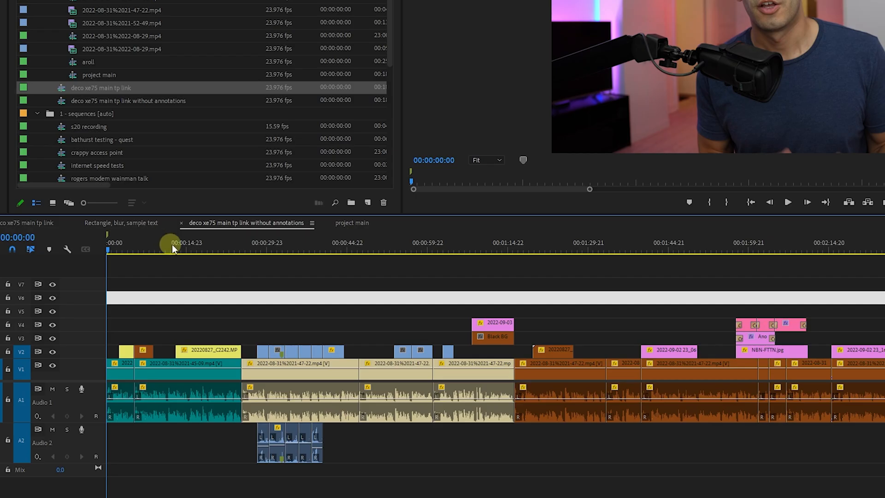
left_click(243, 250)
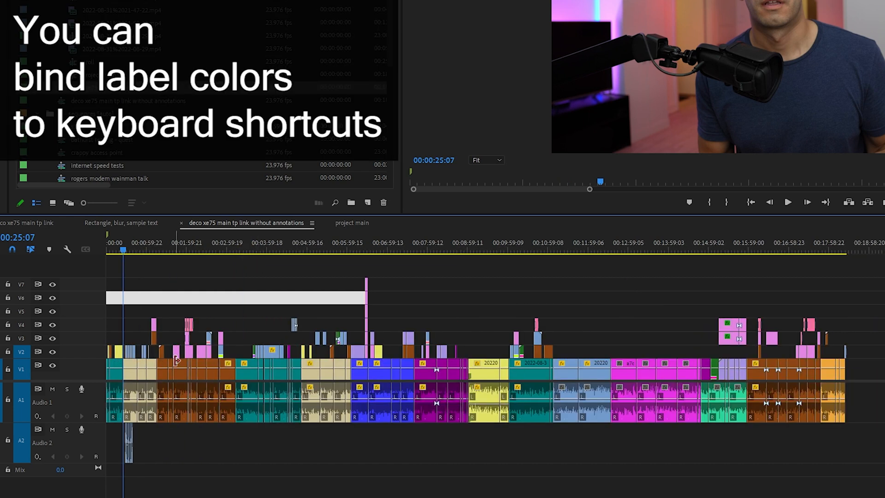
mouse_move(175, 362)
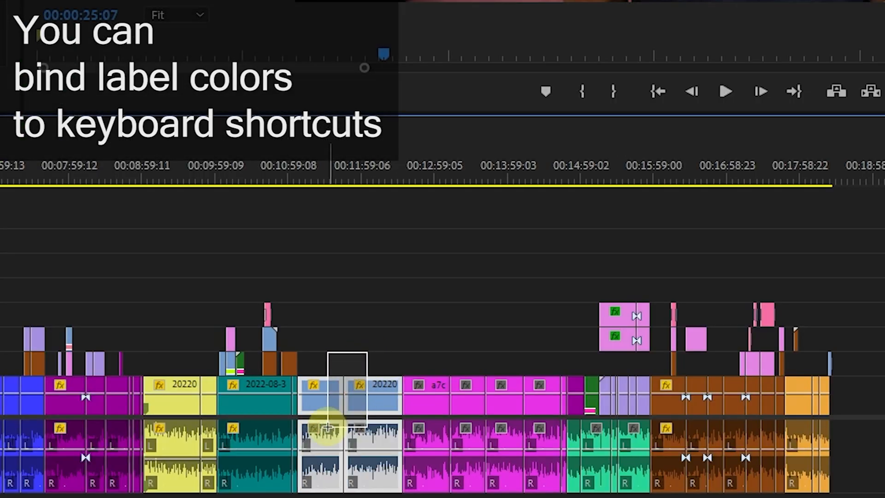
right_click(325, 426)
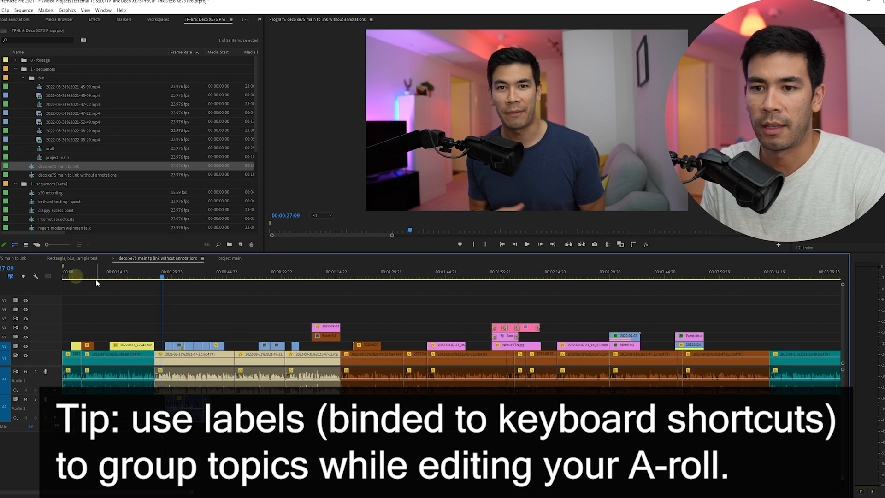
- Add further topic markers along the timeline, naming one 'Wifi 6' at 00:00:25:07
left_click(526, 243)
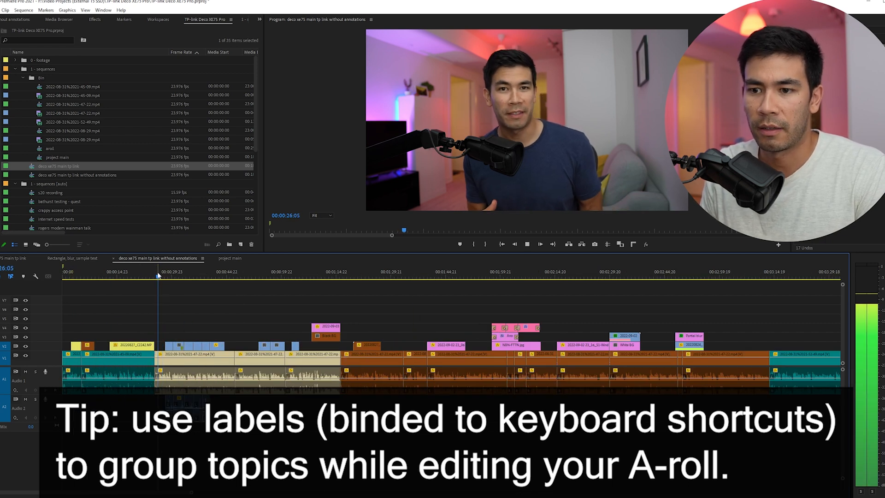
left_click(260, 282)
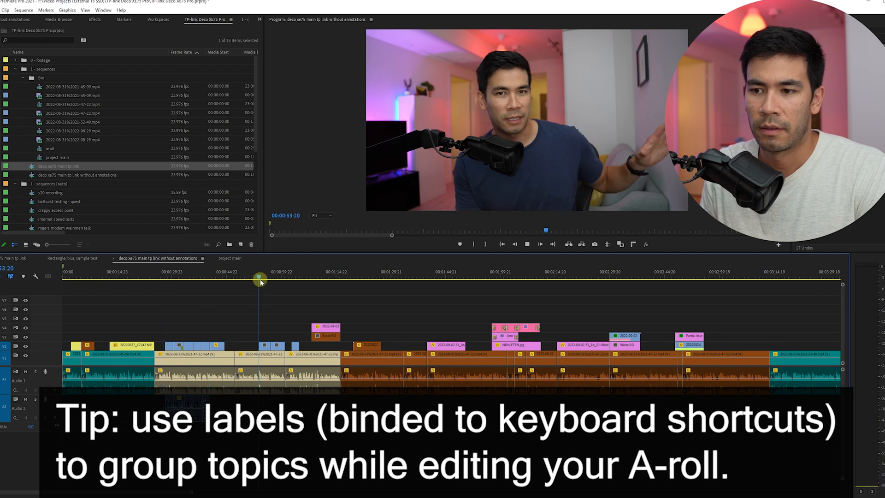
left_click(154, 276)
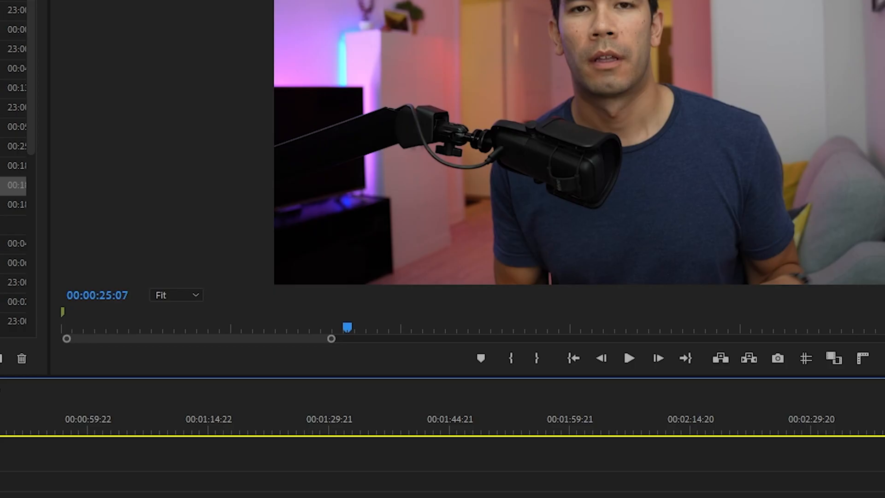
type("Wifi 6")
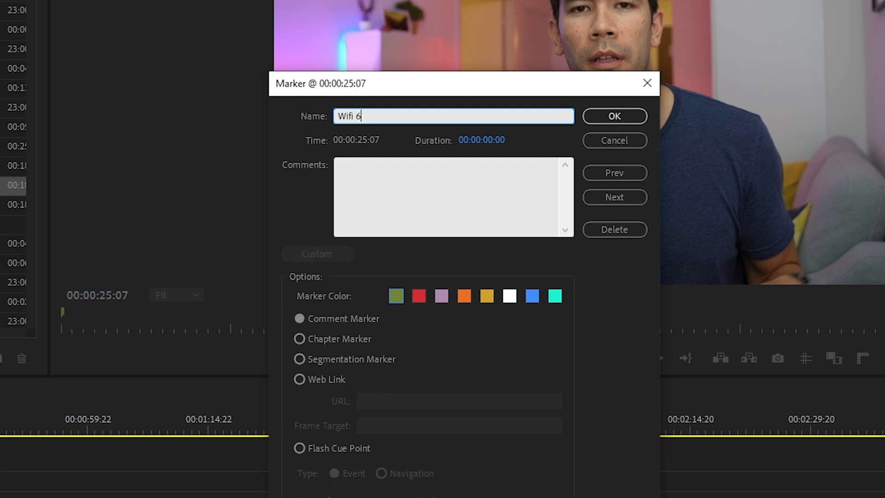
left_click(614, 116)
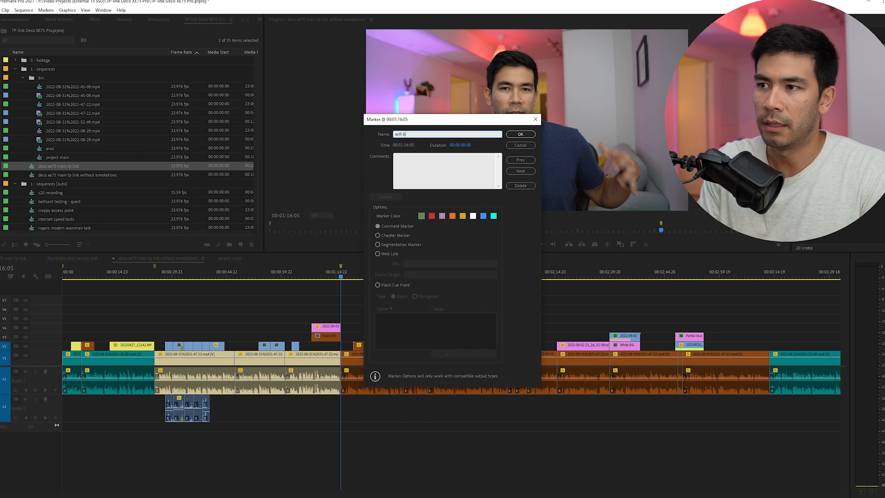
left_click(520, 134)
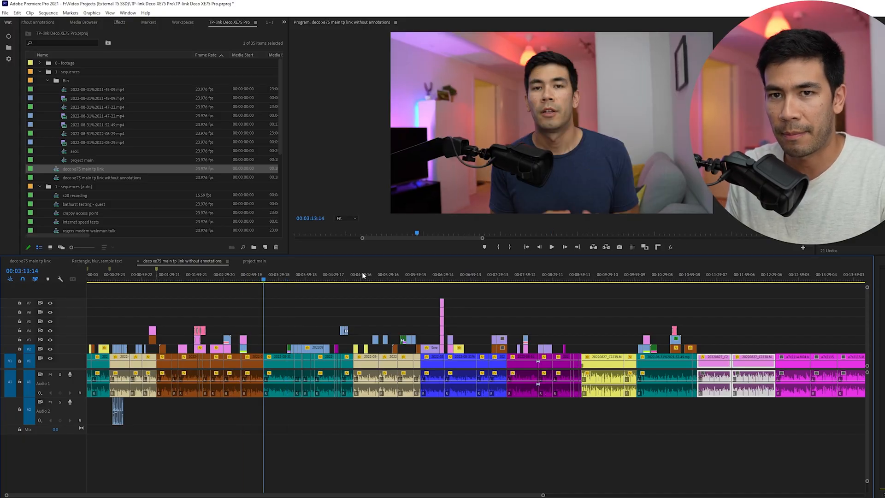
left_click(263, 279)
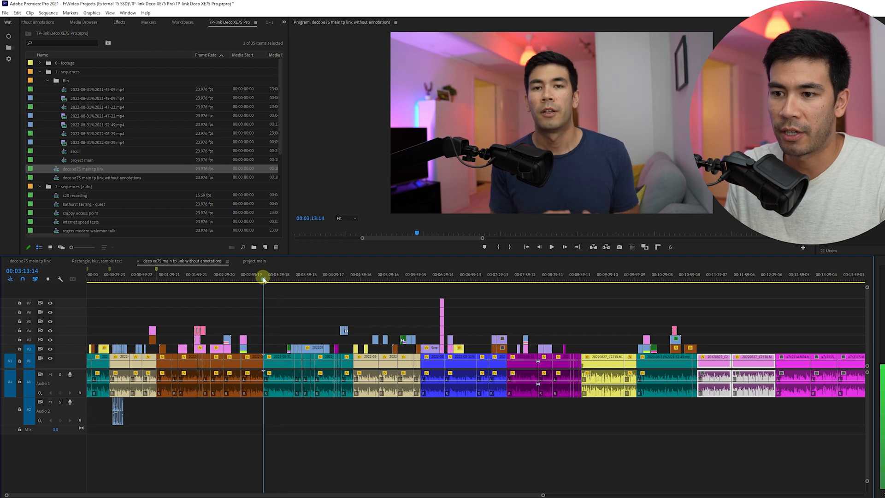
left_click(424, 294)
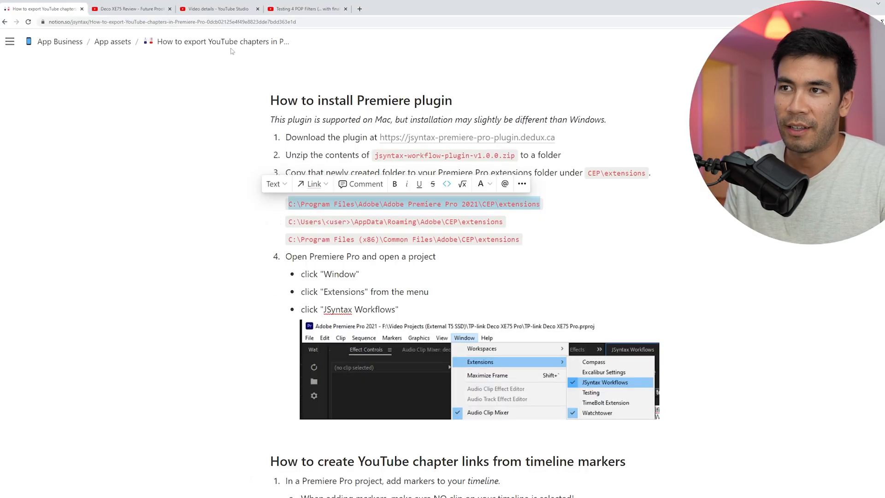
- Switch to the Testing 4 POP Filters video tab showing its chapters
left_click(307, 8)
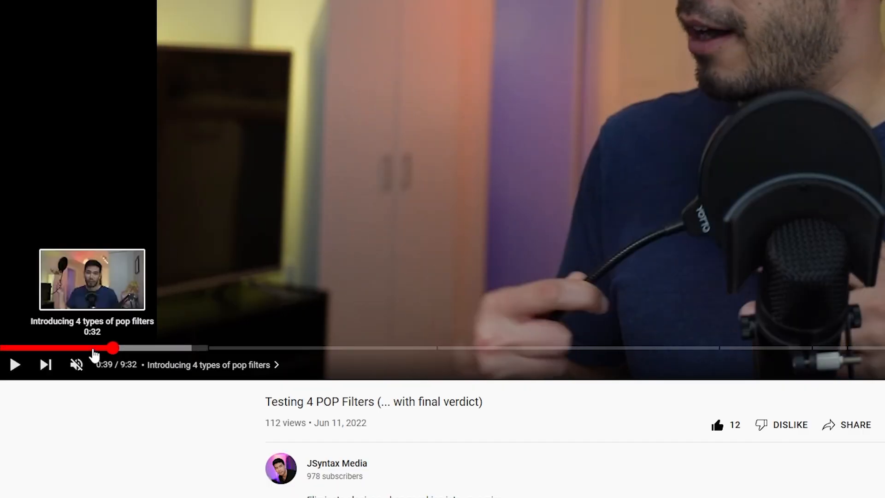
- Write sample chapter lines in Notepad such as '0:00' and ':32 some o...'
type("0")
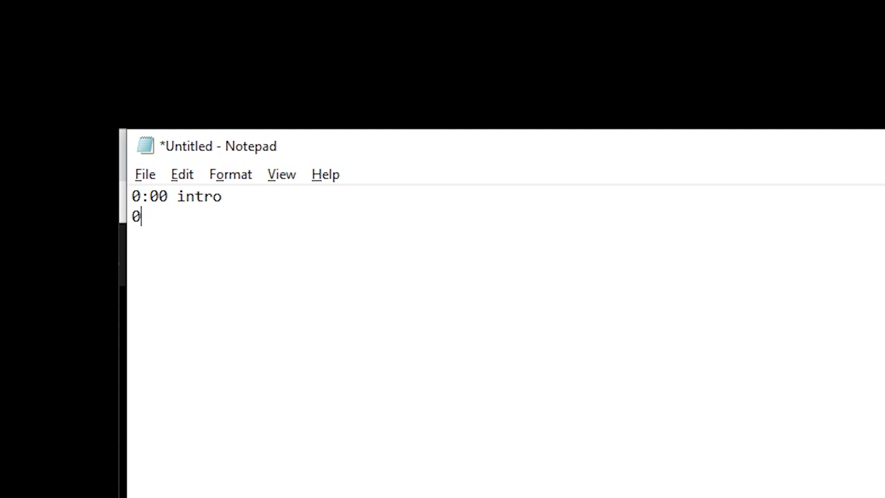
type(":32 some o")
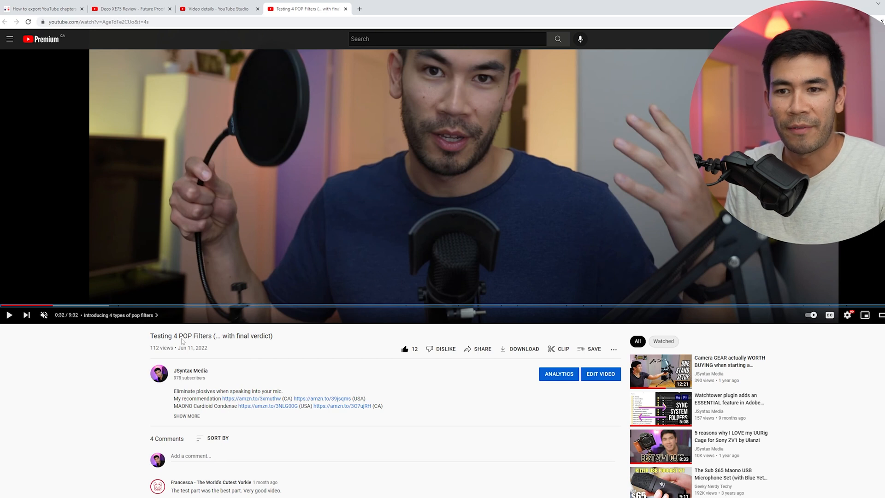
mouse_move(108, 306)
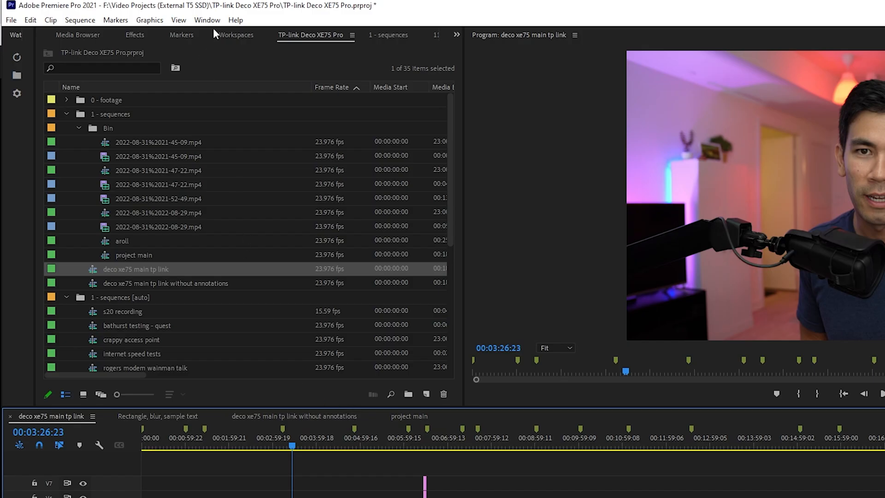
- Copy the sequence markers as YouTube chapter lines (00:00 Intro … 17:48 Conclusions) to the clipboard
left_click(206, 19)
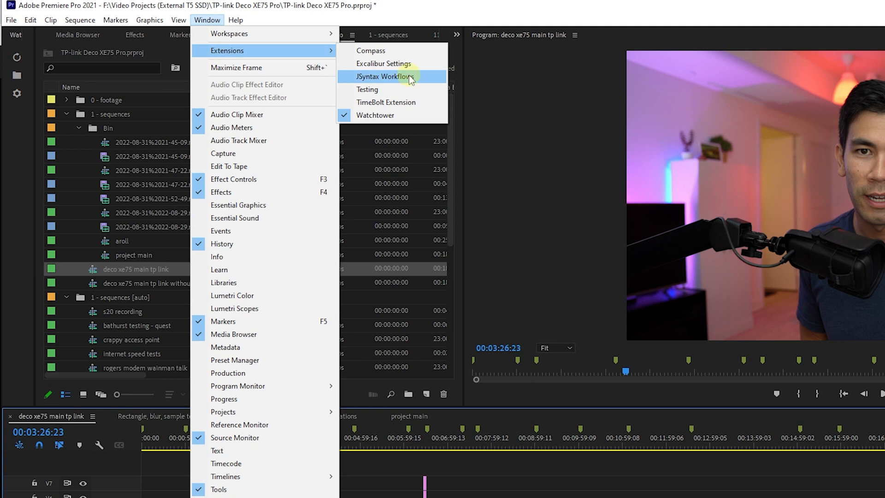
left_click(385, 76)
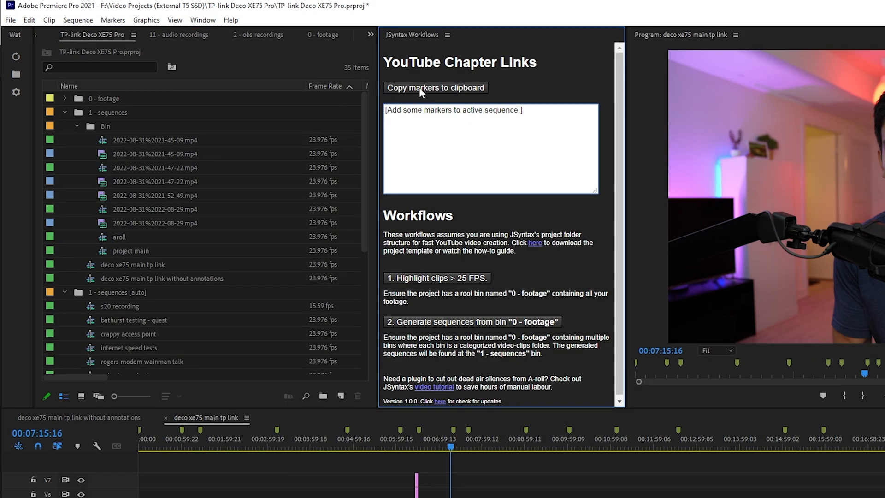
left_click(435, 88)
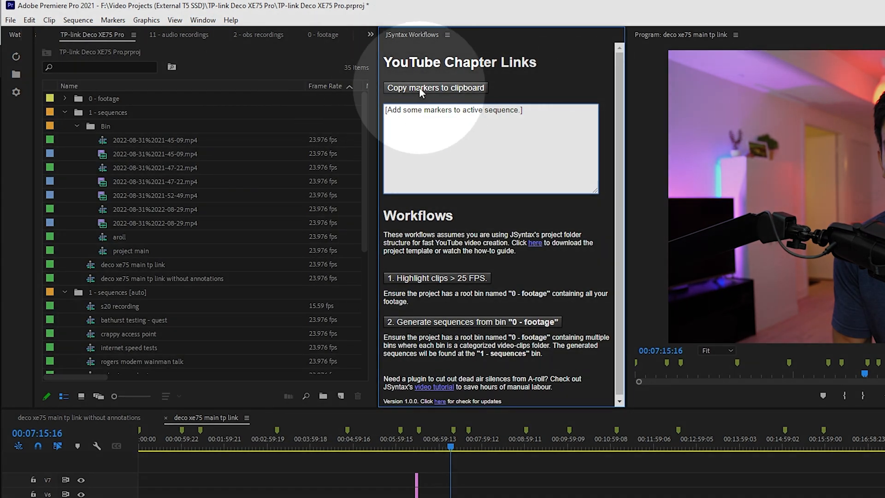
left_click(435, 87)
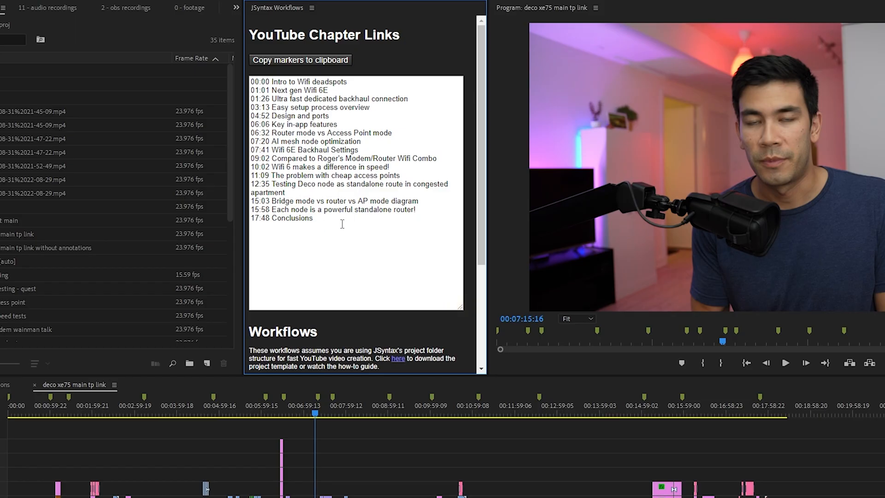
mouse_move(311, 79)
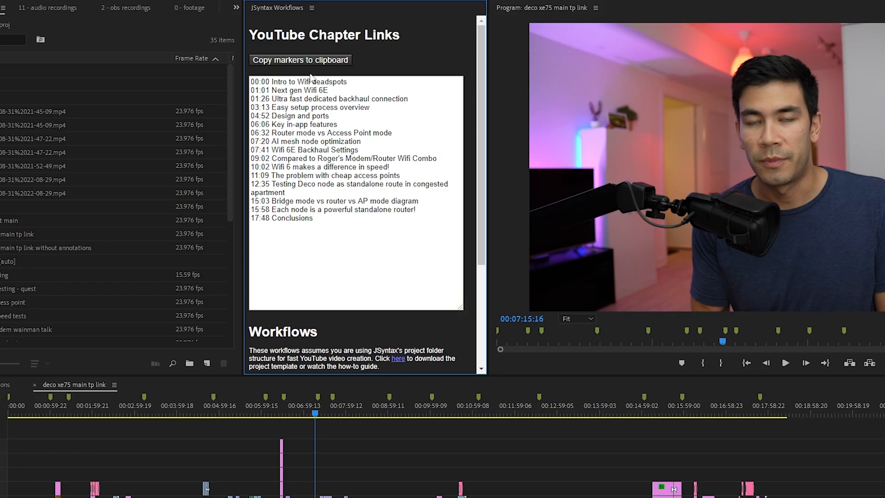
left_click(300, 60)
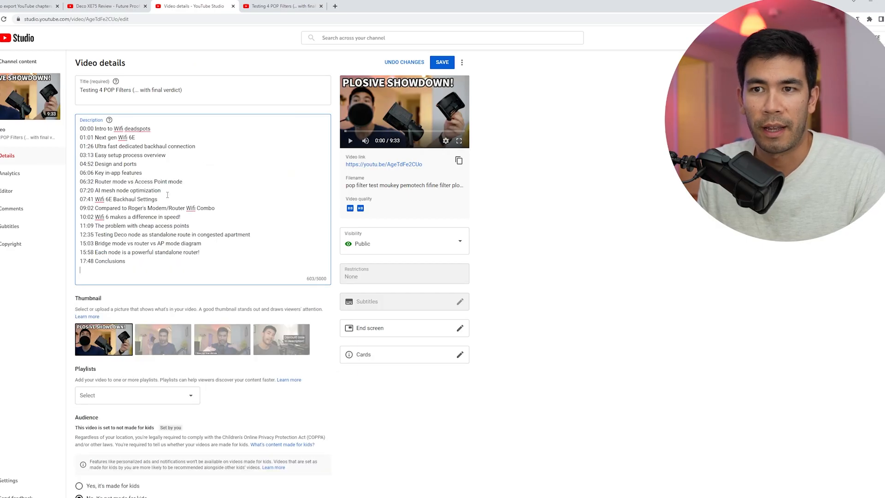
- Switch to the published Deco XE75 review and jump to its Easy setup process overview chapter
left_click(106, 6)
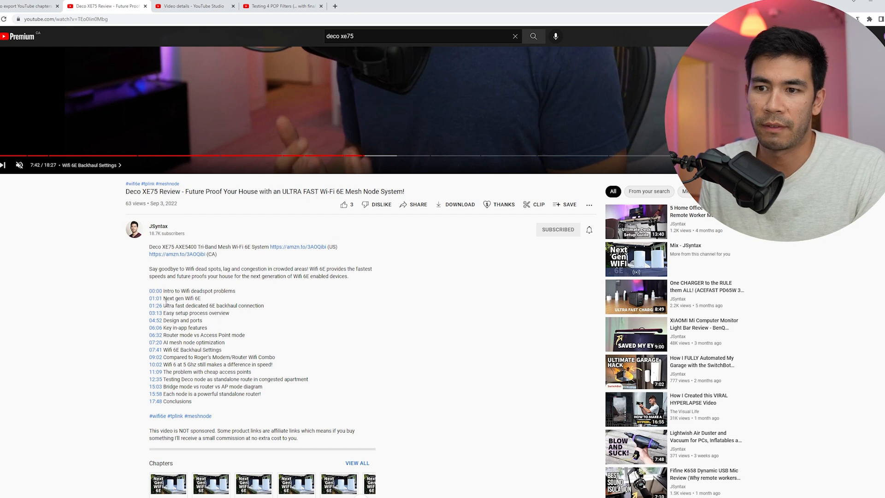
scroll("down", 3)
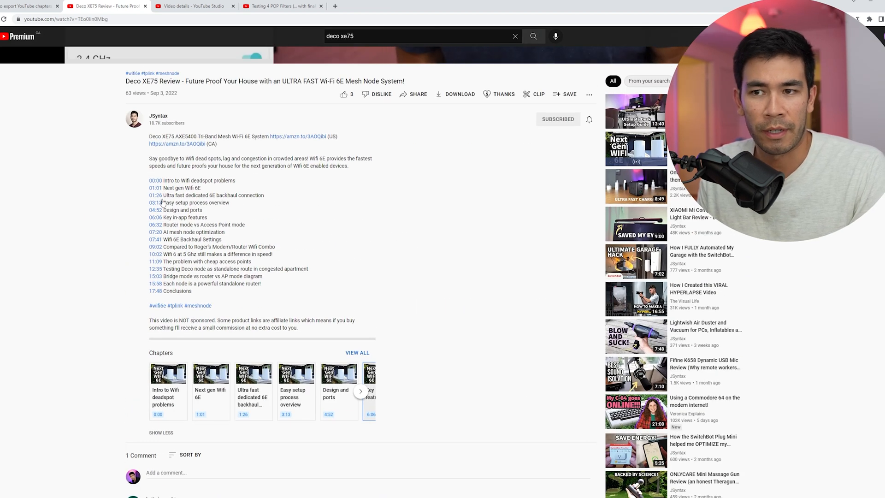
double_click(192, 224)
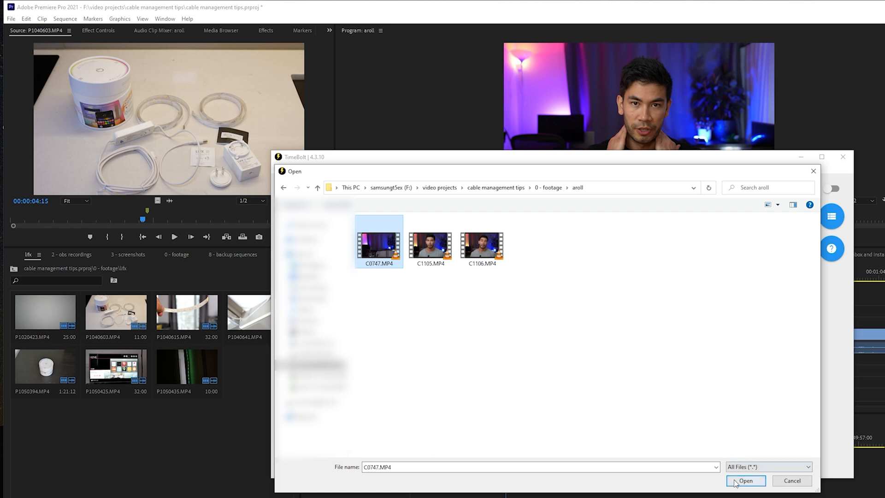
- Load C0747.MP4 into TimeBolt with output C0747_filtered.MP4 in the aroll folder
left_click(745, 480)
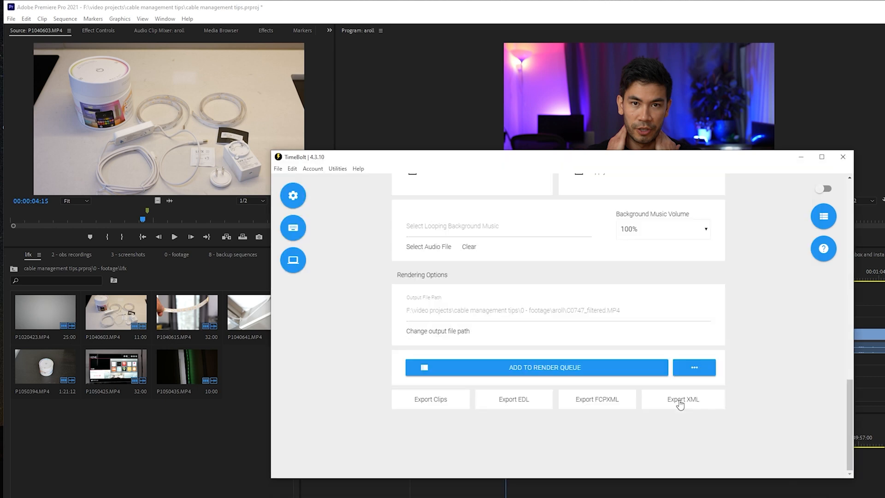